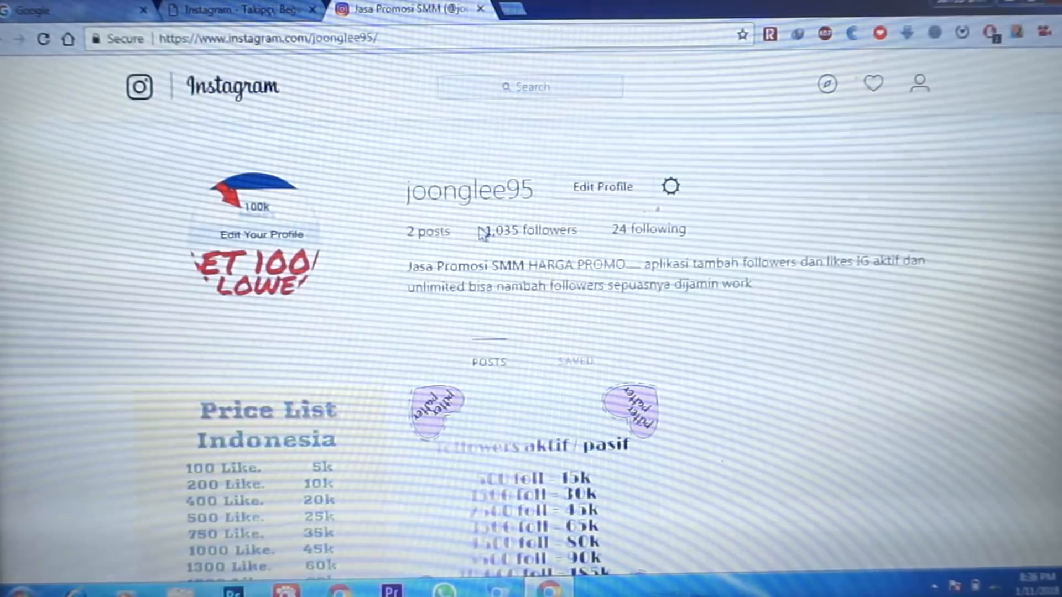
pyautogui.doubleClick(531, 230)
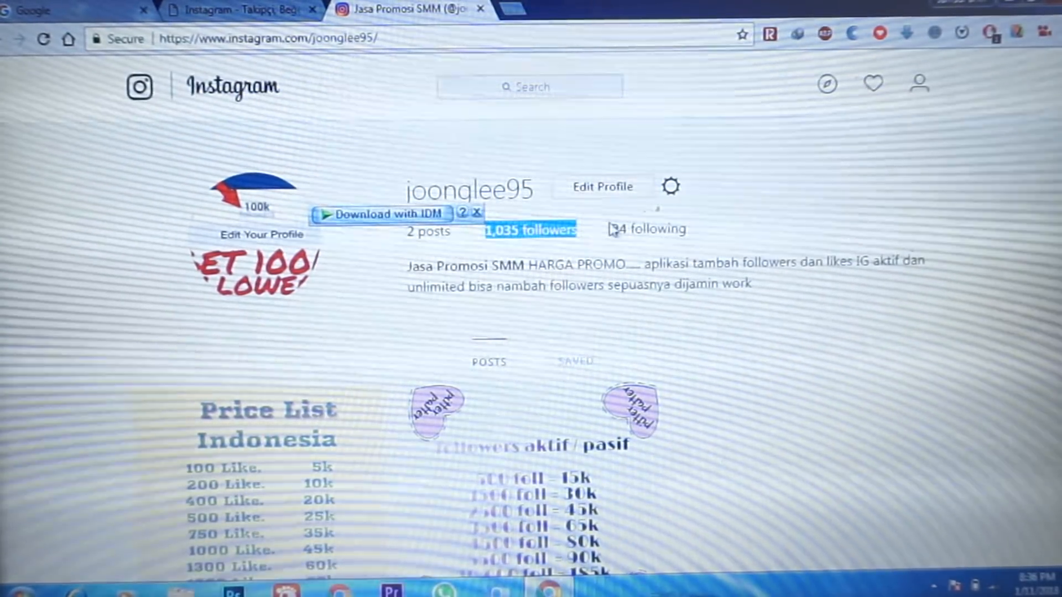
pyautogui.click(476, 212)
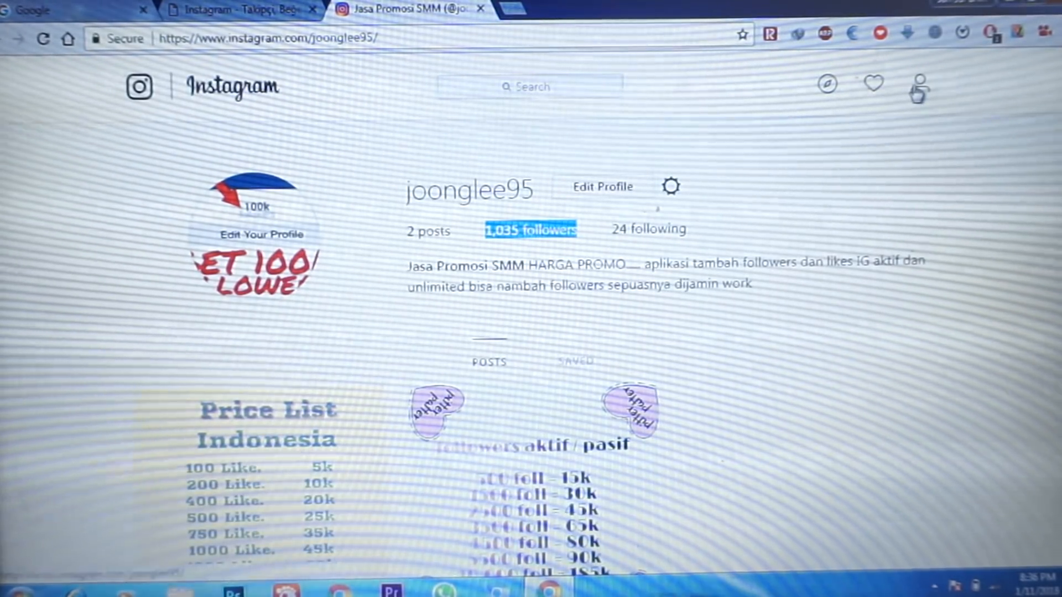
pyautogui.click(224, 10)
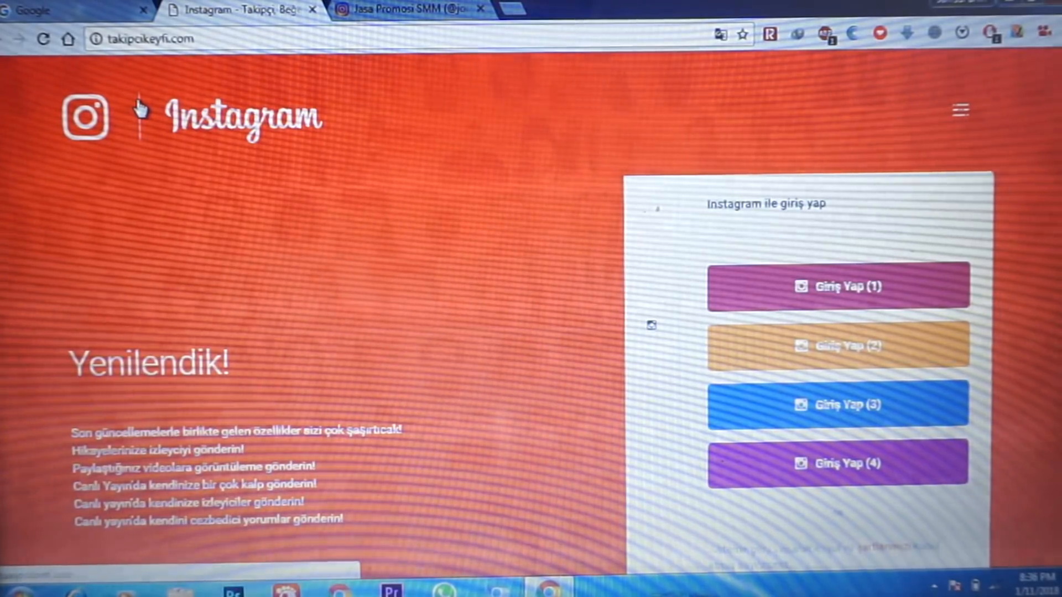
pyautogui.moveTo(851, 304)
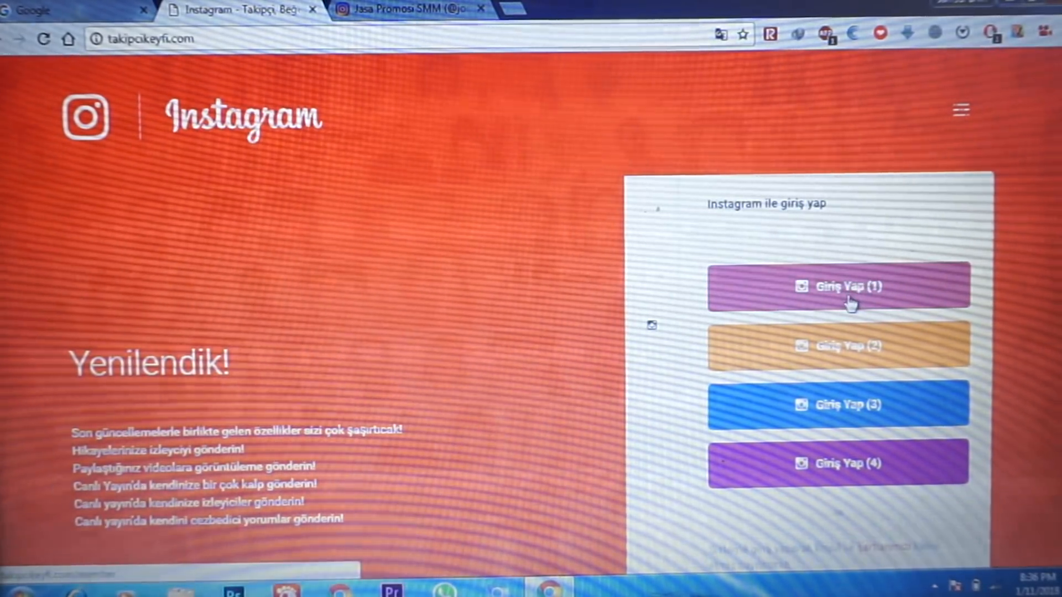
pyautogui.click(846, 286)
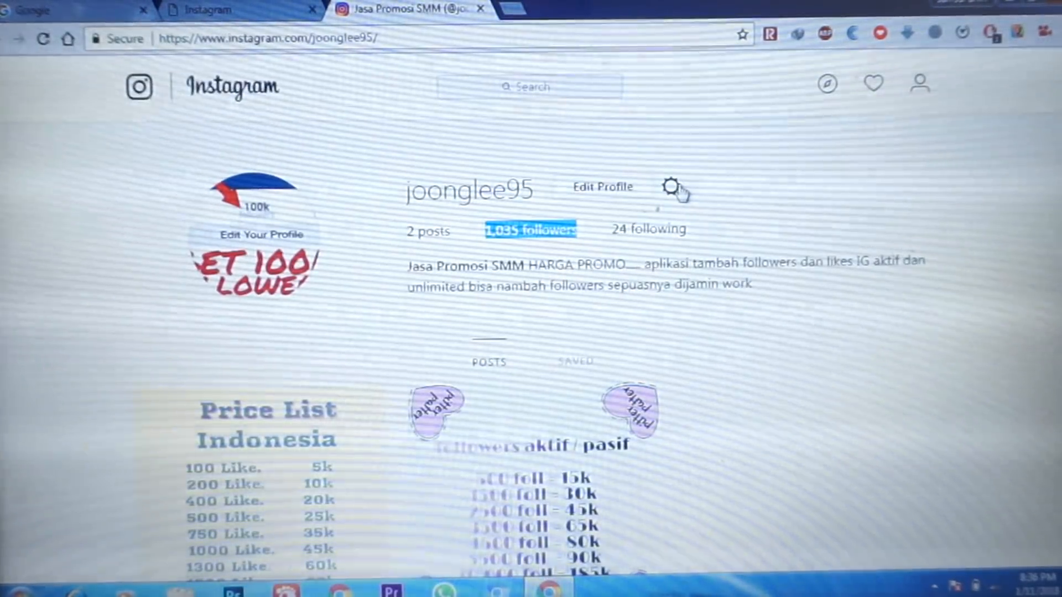
# Reach the Edit Profile page from the gear menu and select the whole Phone Number field
pyautogui.click(670, 187)
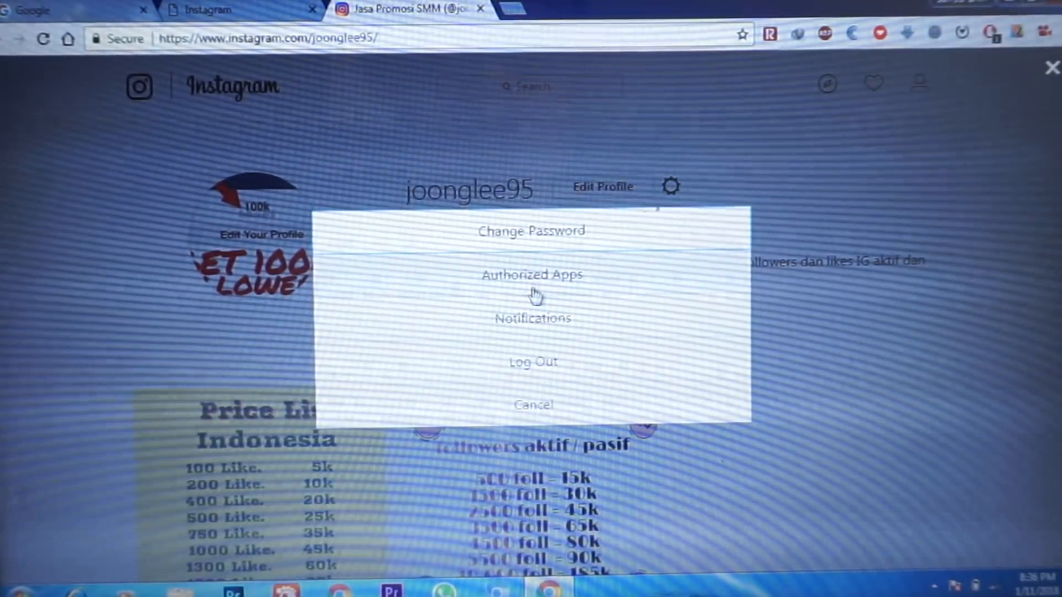
pyautogui.click(534, 404)
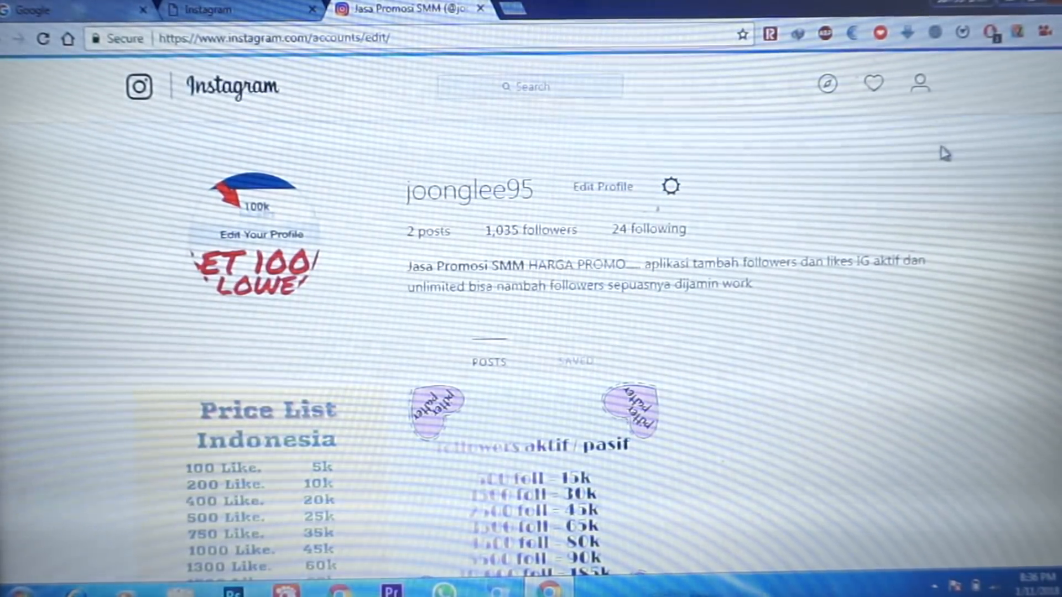
pyautogui.click(603, 187)
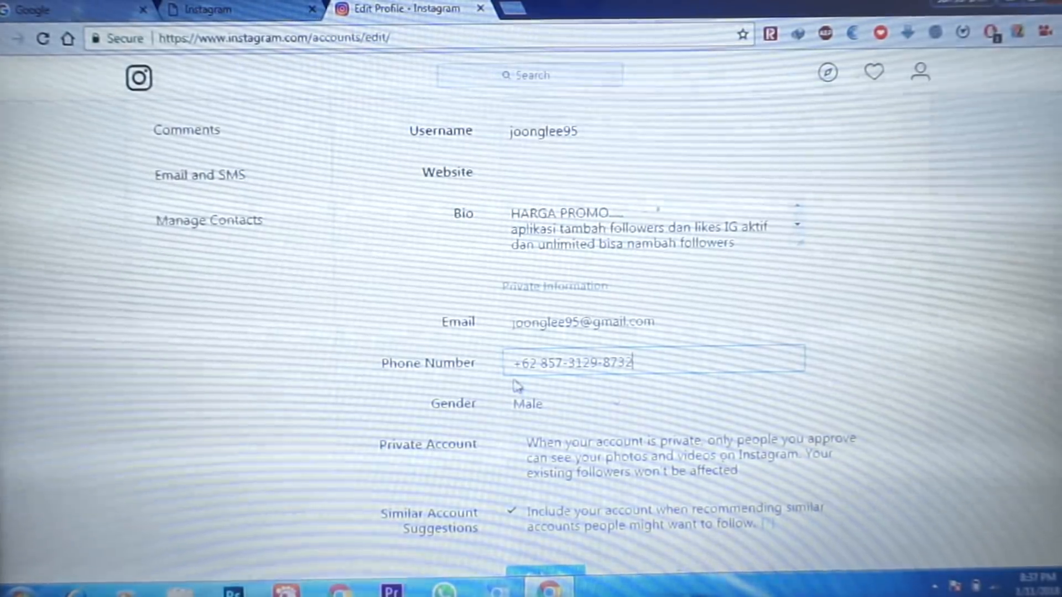
pyautogui.tripleClick(573, 362)
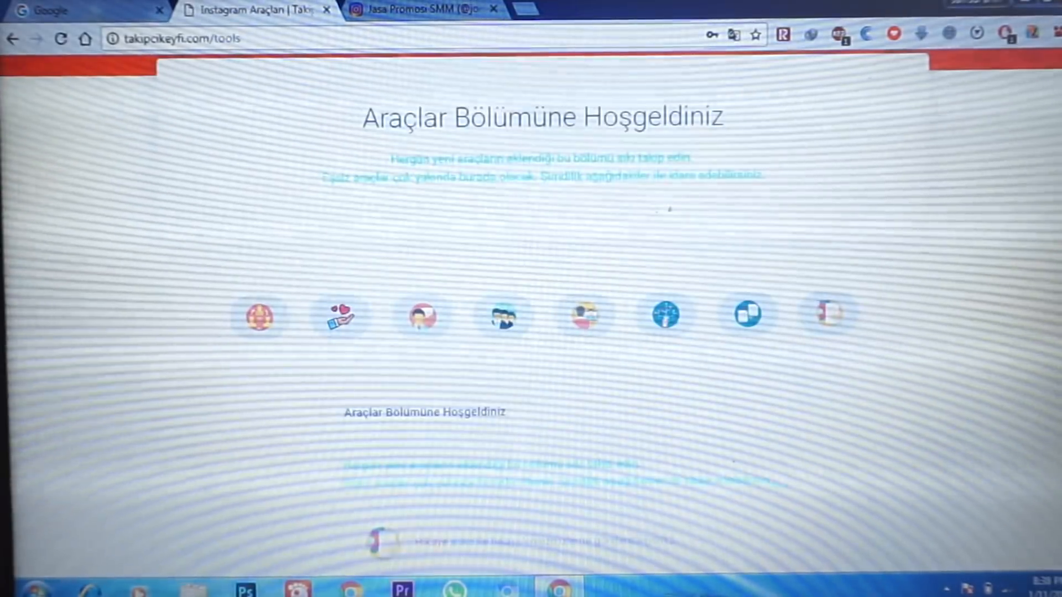
# Launch the Takipçi Gönder (send-follower) tool from the tools welcome page
pyautogui.scroll(-3)
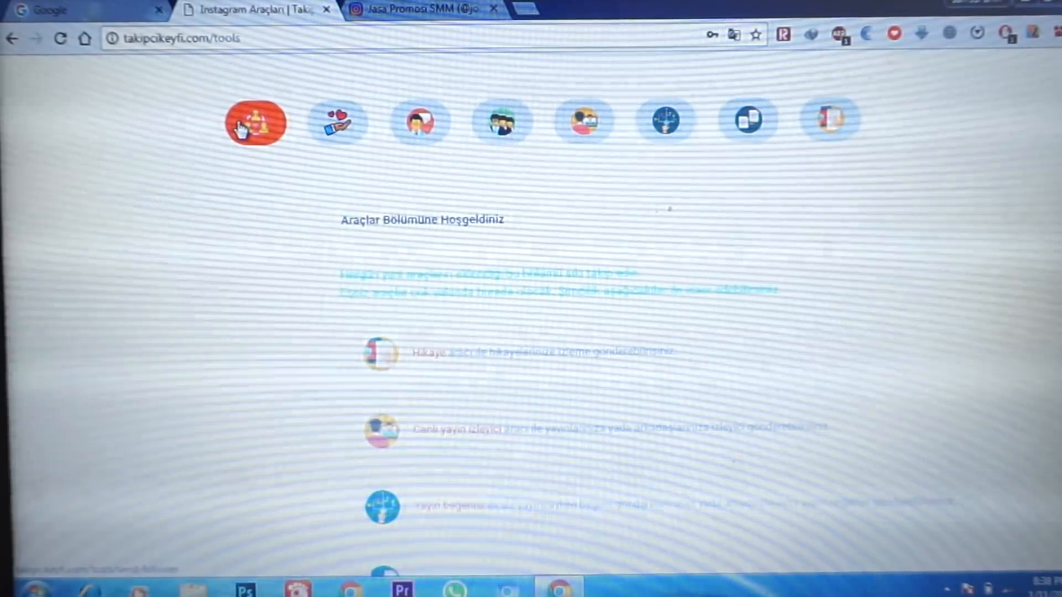
pyautogui.moveTo(335, 127)
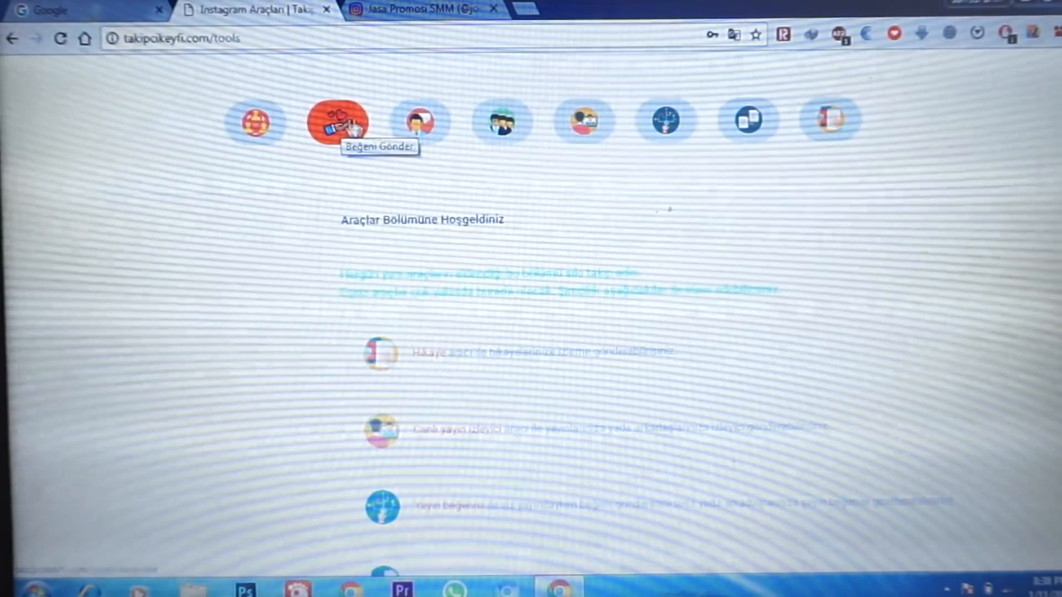
pyautogui.moveTo(420, 122)
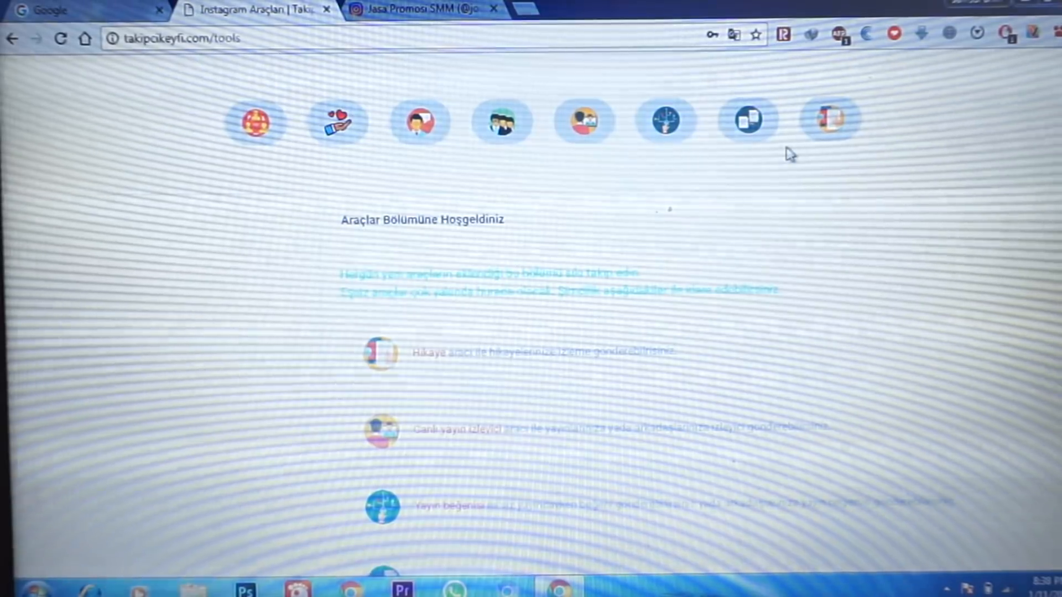
pyautogui.click(261, 123)
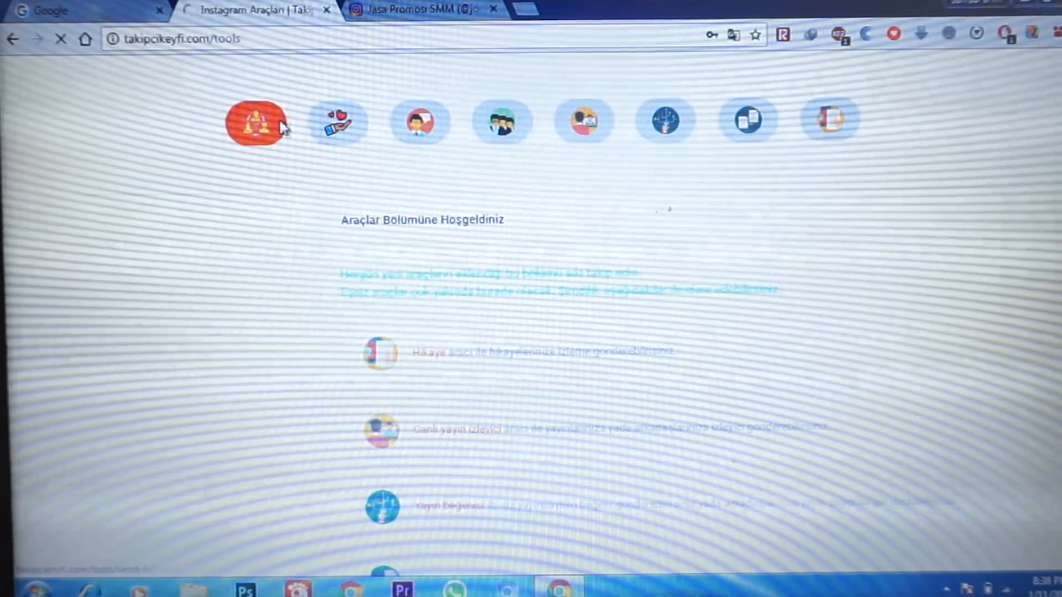
pyautogui.click(256, 123)
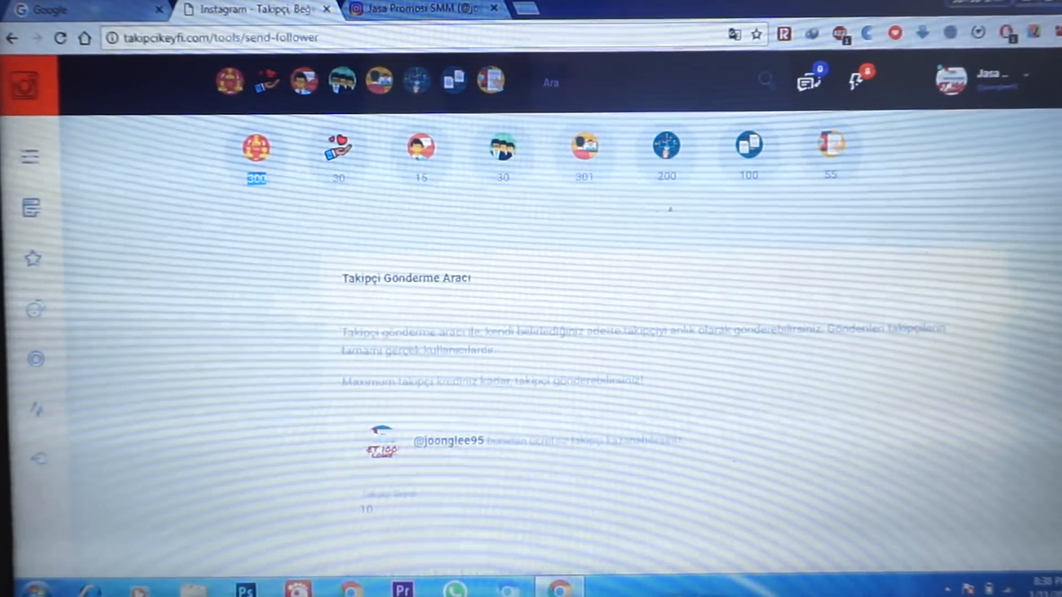
pyautogui.scroll(-3)
pyautogui.write('153')
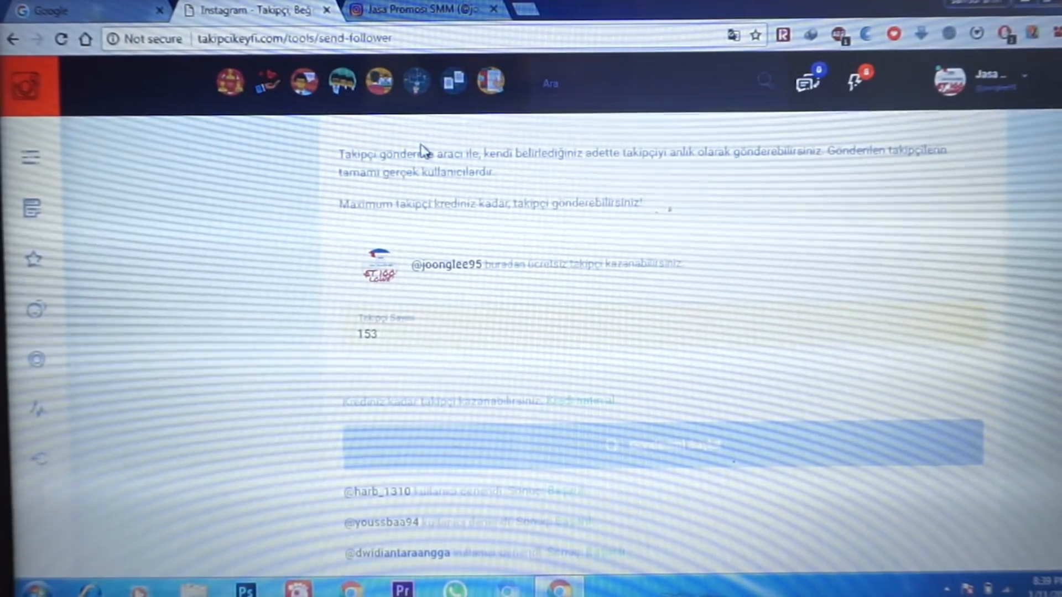
pyautogui.click(416, 10)
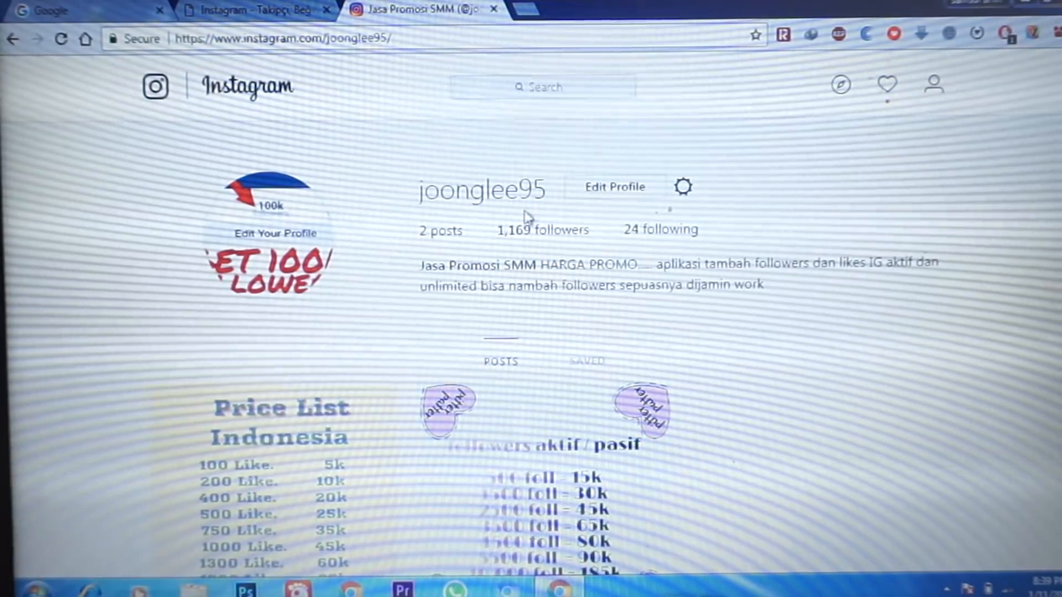
# Note the new 1,206 follower count and check the 'started following you' activity list
pyautogui.doubleClick(543, 231)
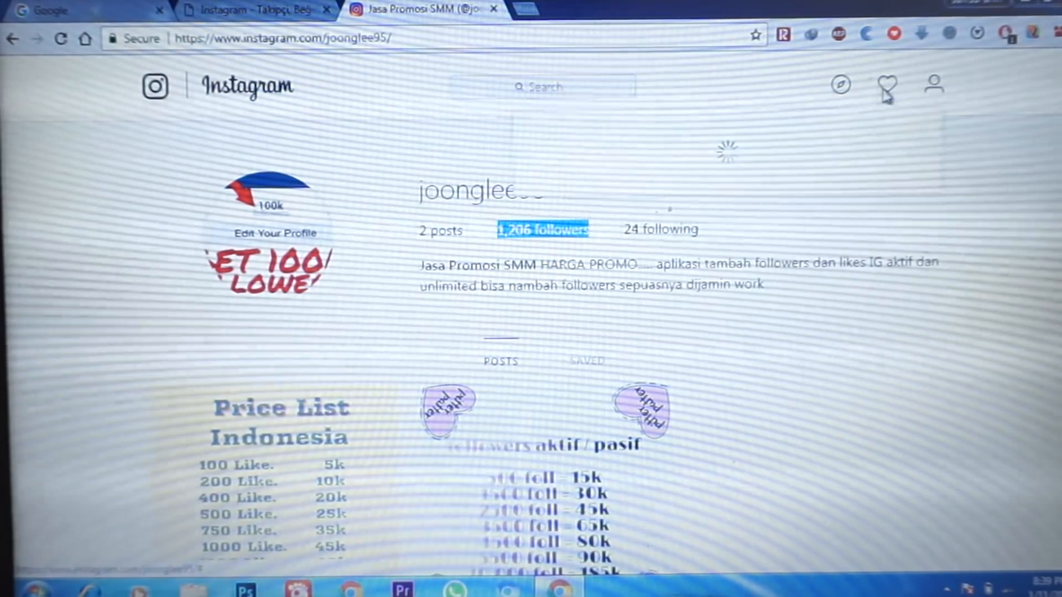
pyautogui.click(887, 86)
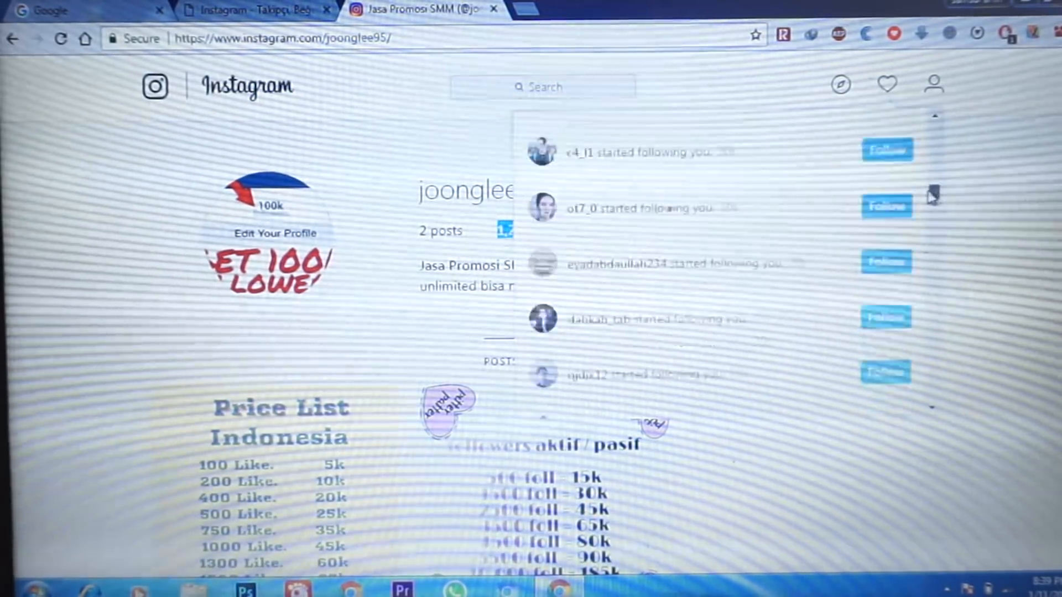
pyautogui.click(257, 11)
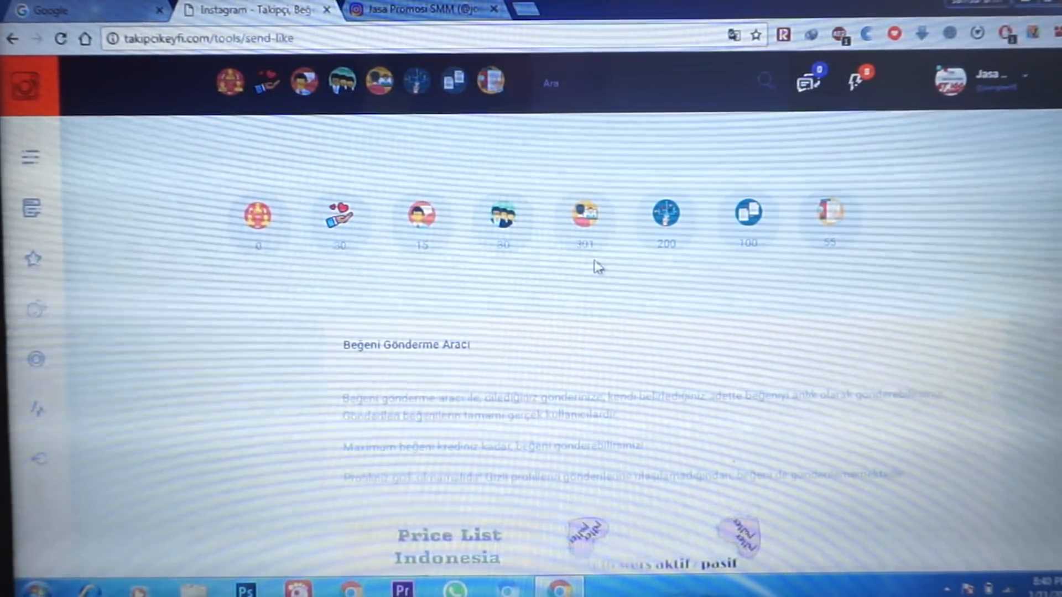
# Scroll down the Beğeni Gönder like-sending tool page showing follower credit 0
pyautogui.scroll(-3)
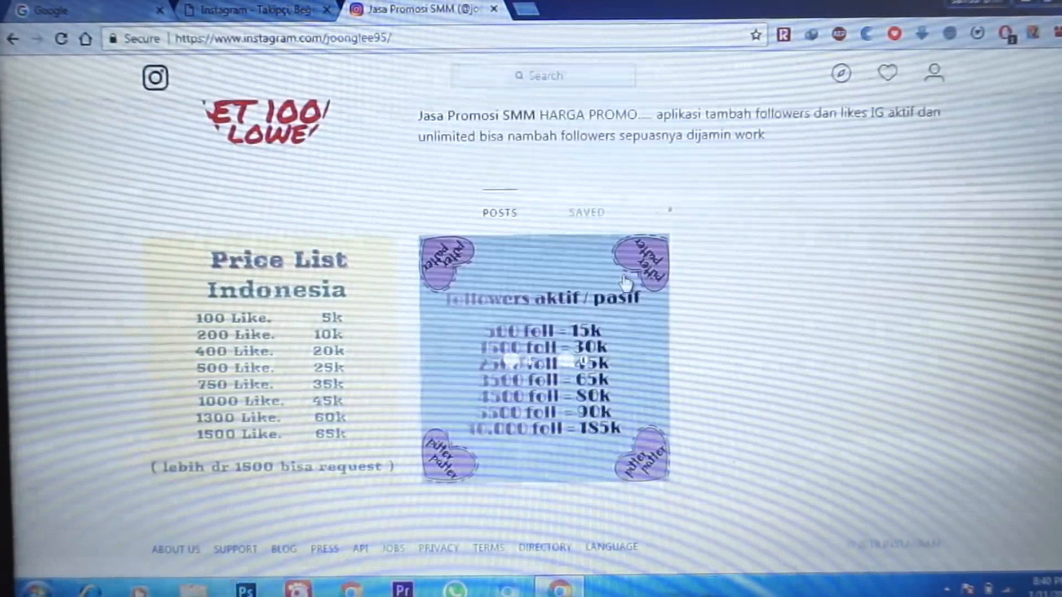
# View the Price List Indonesia post and its follower/like promotion caption
pyautogui.click(542, 358)
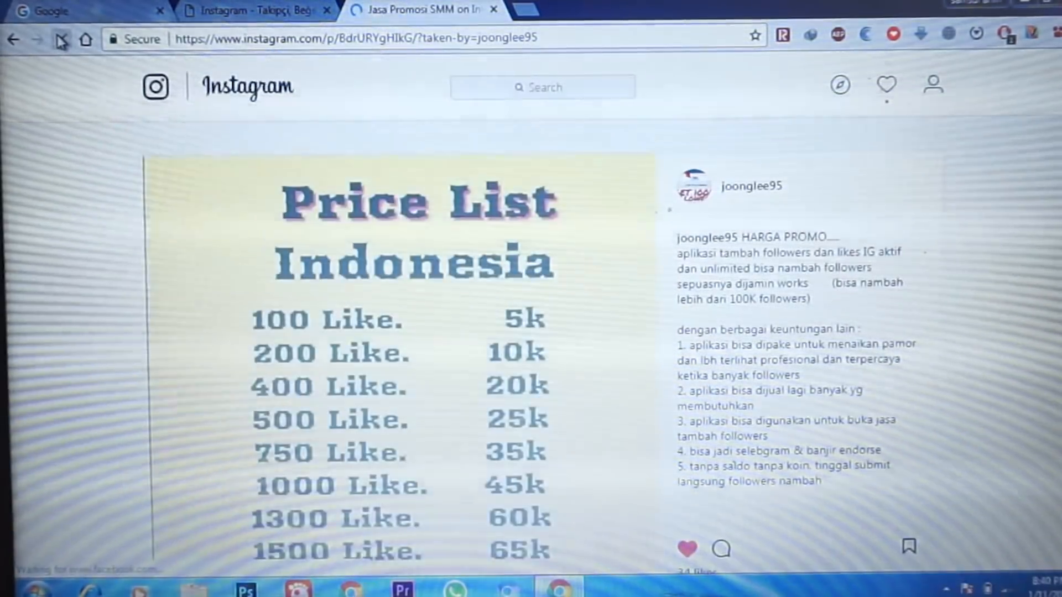
pyautogui.scroll(-3)
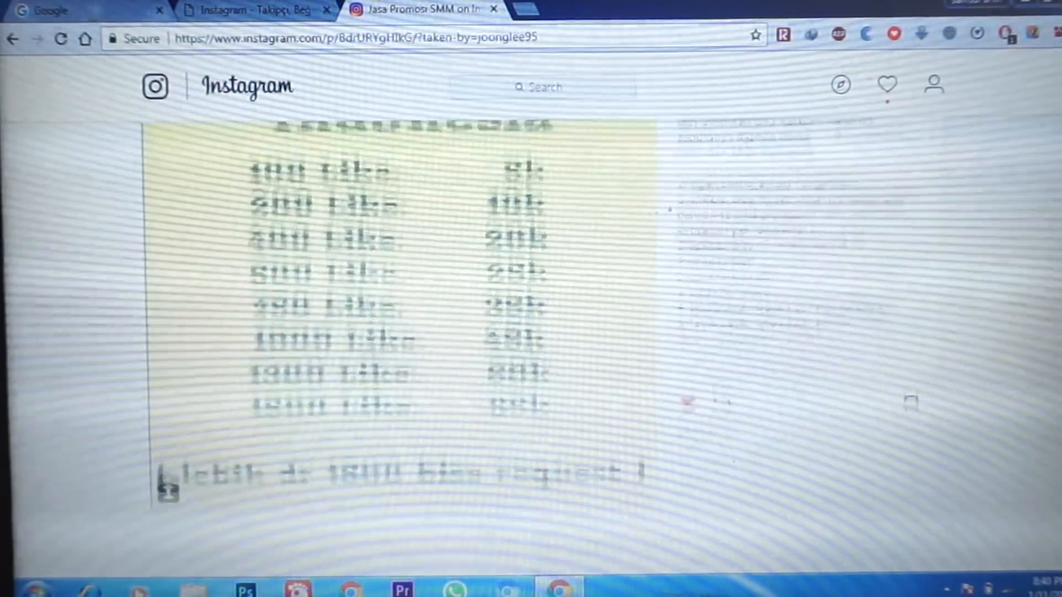
pyautogui.click(686, 384)
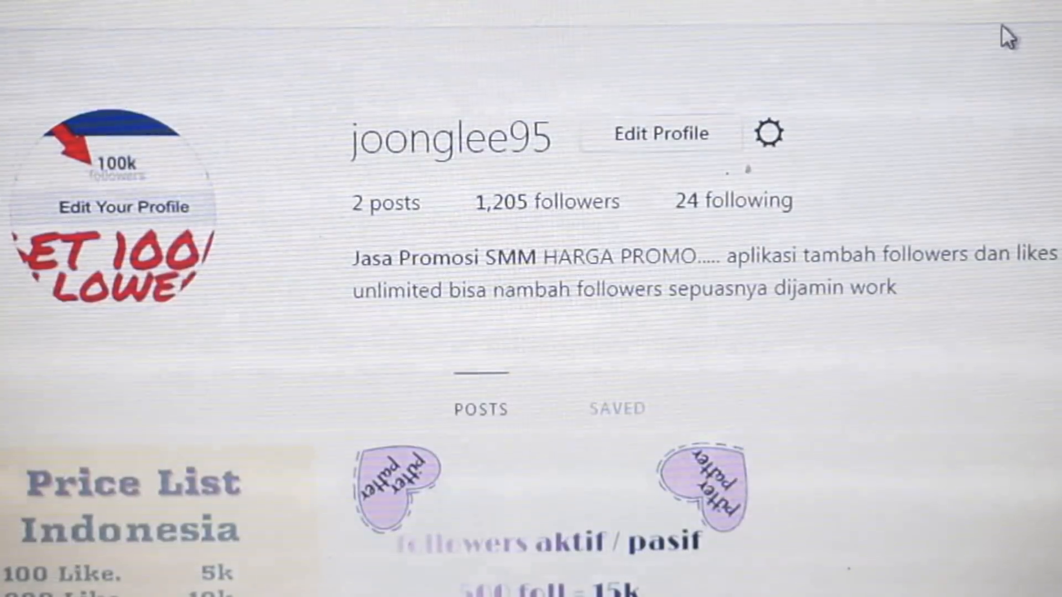
pyautogui.moveTo(673, 216)
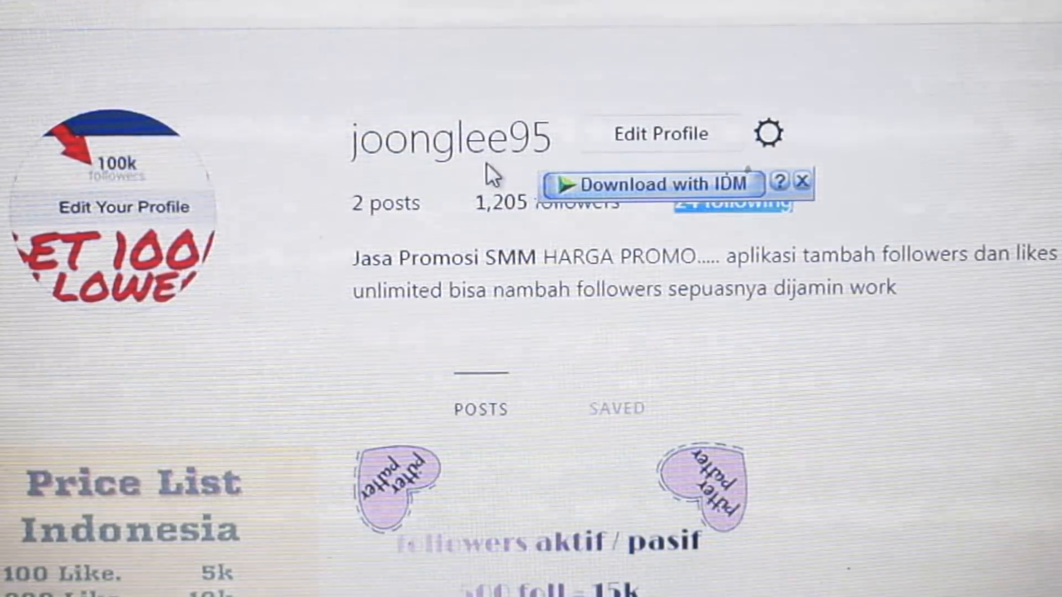
pyautogui.click(803, 181)
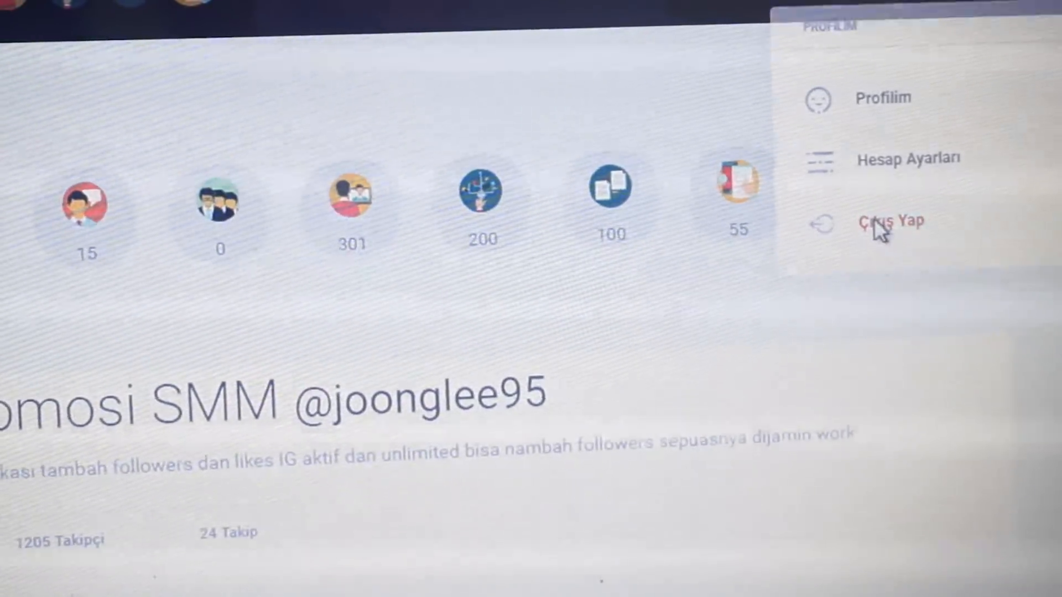
pyautogui.click(880, 225)
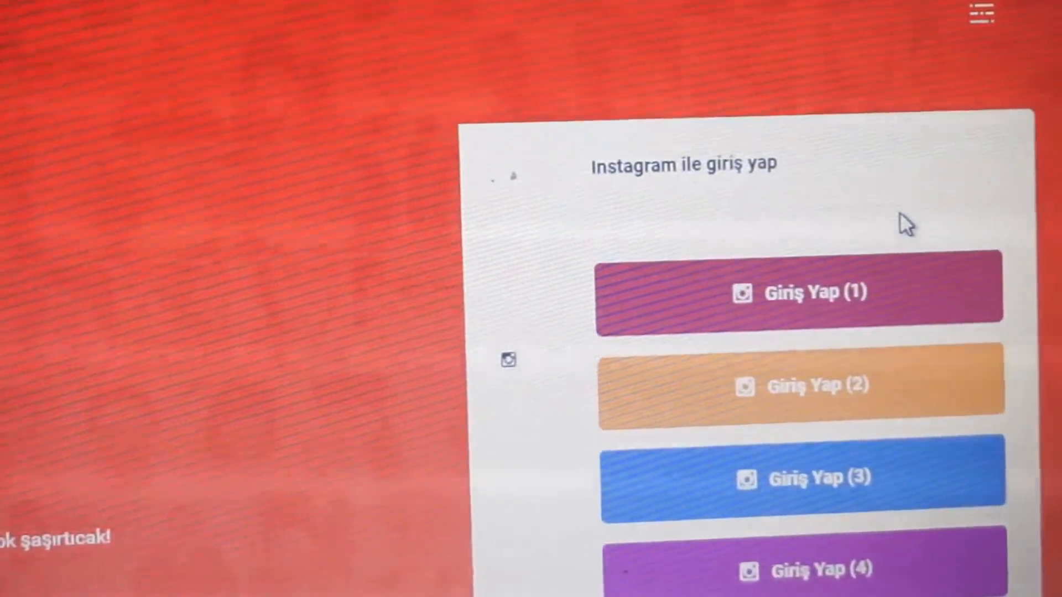